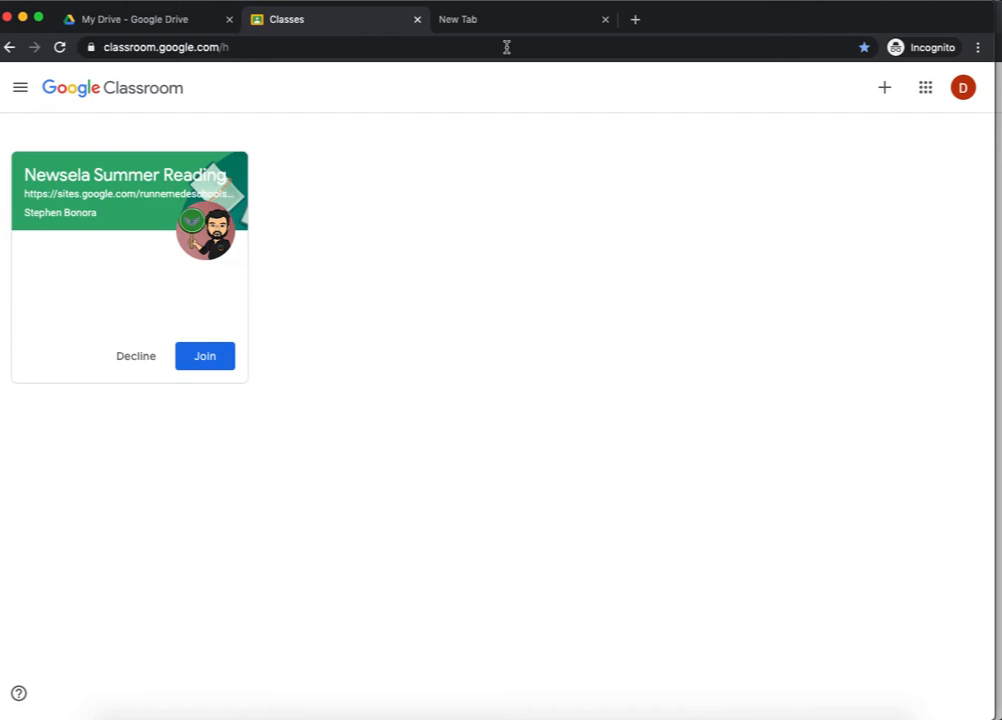
{"action": "mouse_move", "coordinate": [301, 263]}
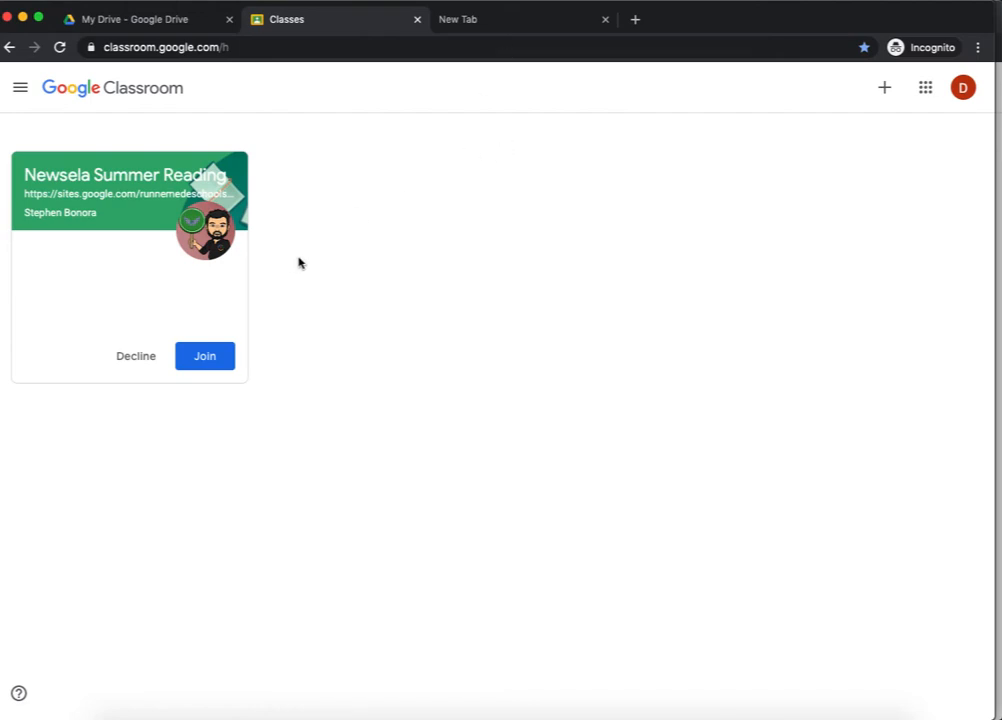
{"action": "mouse_move", "coordinate": [558, 325]}
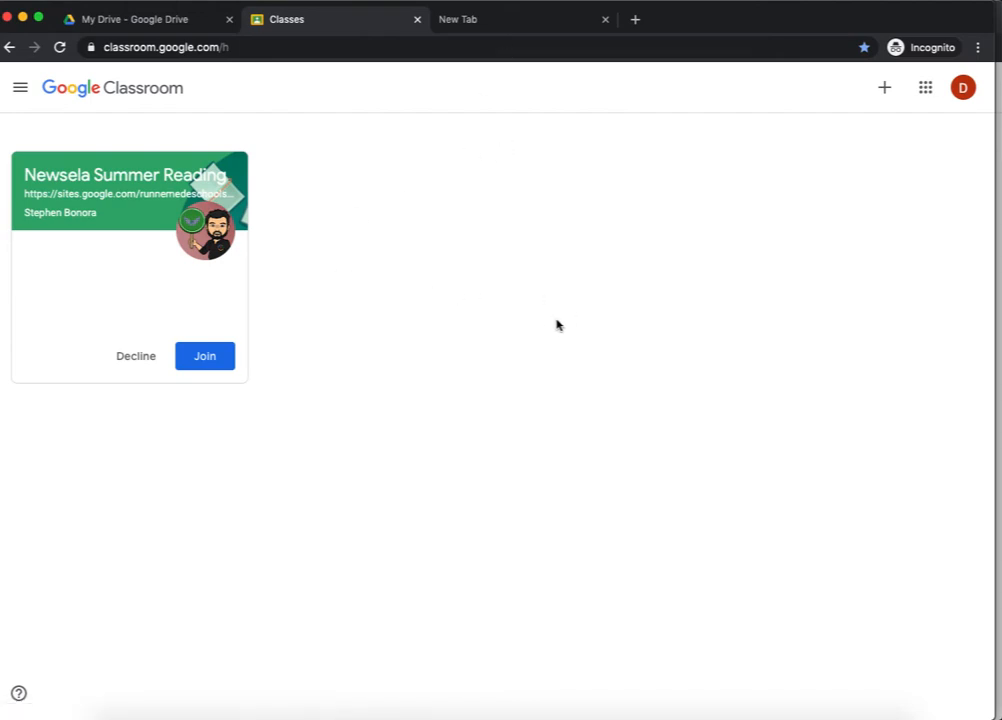
{"action": "mouse_move", "coordinate": [125, 232]}
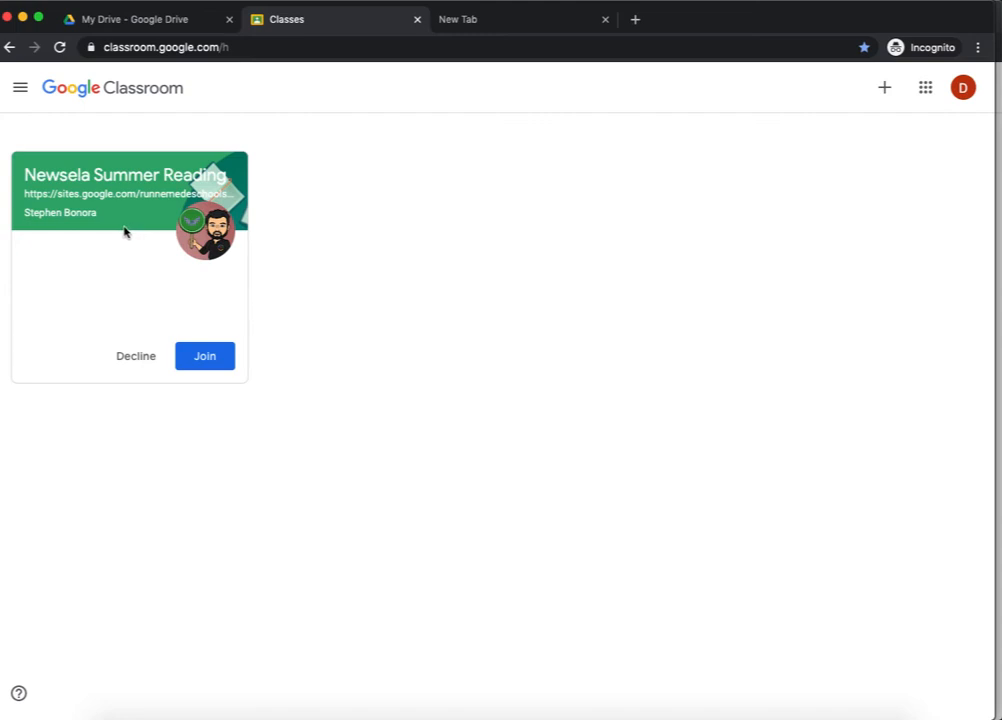
{"action": "mouse_move", "coordinate": [120, 275]}
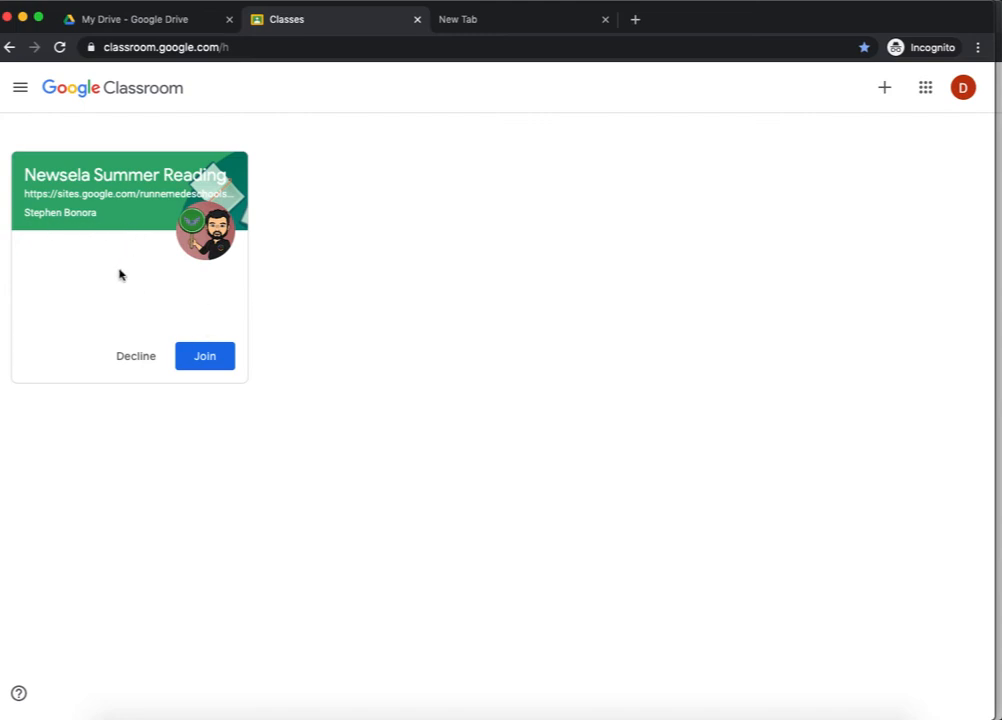
{"action": "mouse_move", "coordinate": [205, 356]}
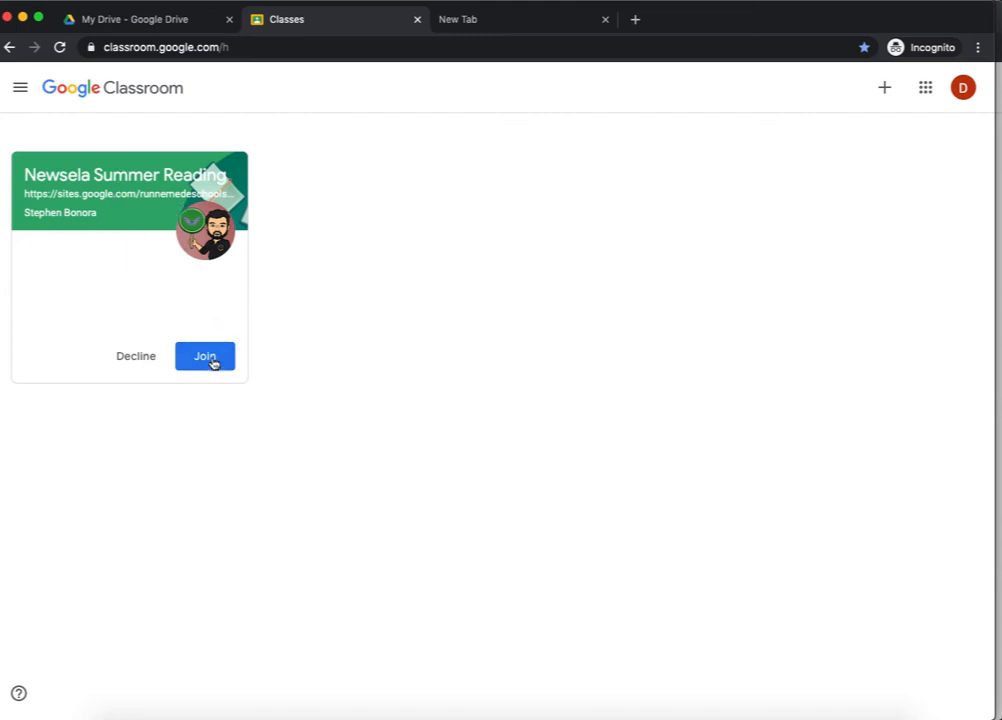
Join Newsela Summer Reading from its class card, then dismiss the Create posts tip on the Stream
{"action": "left_click", "coordinate": [204, 356]}
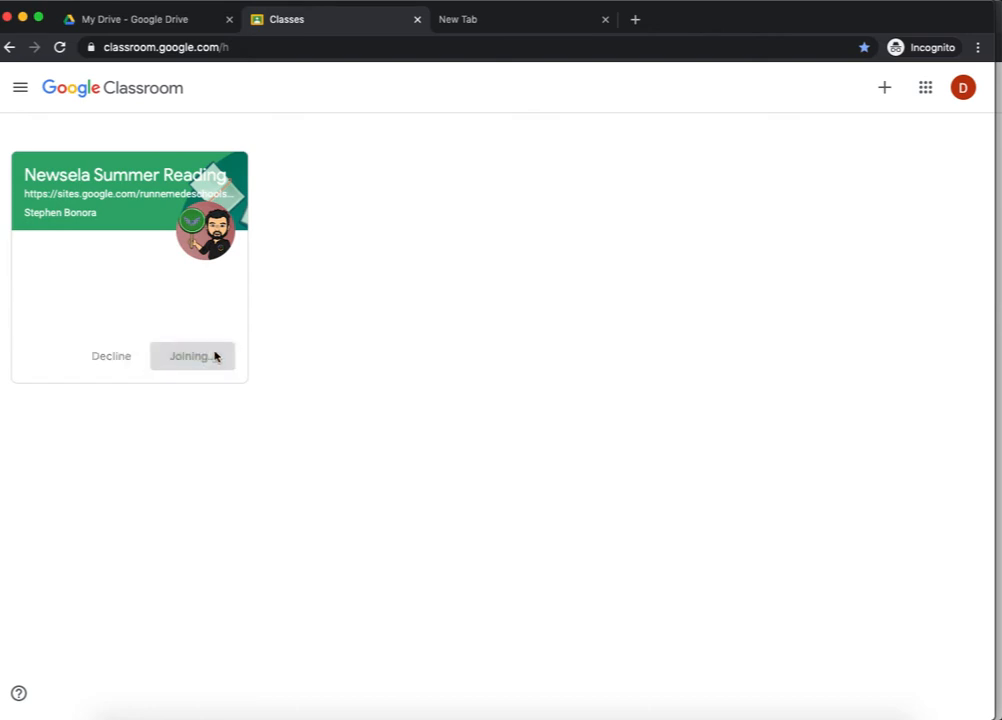
{"action": "left_click", "coordinate": [189, 356]}
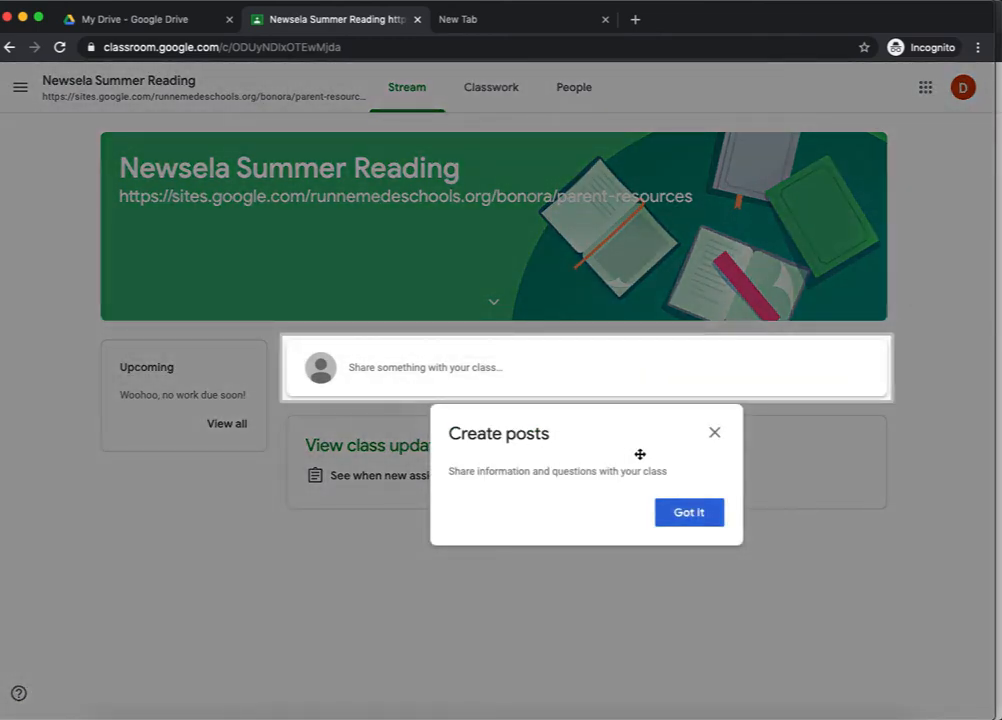
{"action": "mouse_move", "coordinate": [595, 424]}
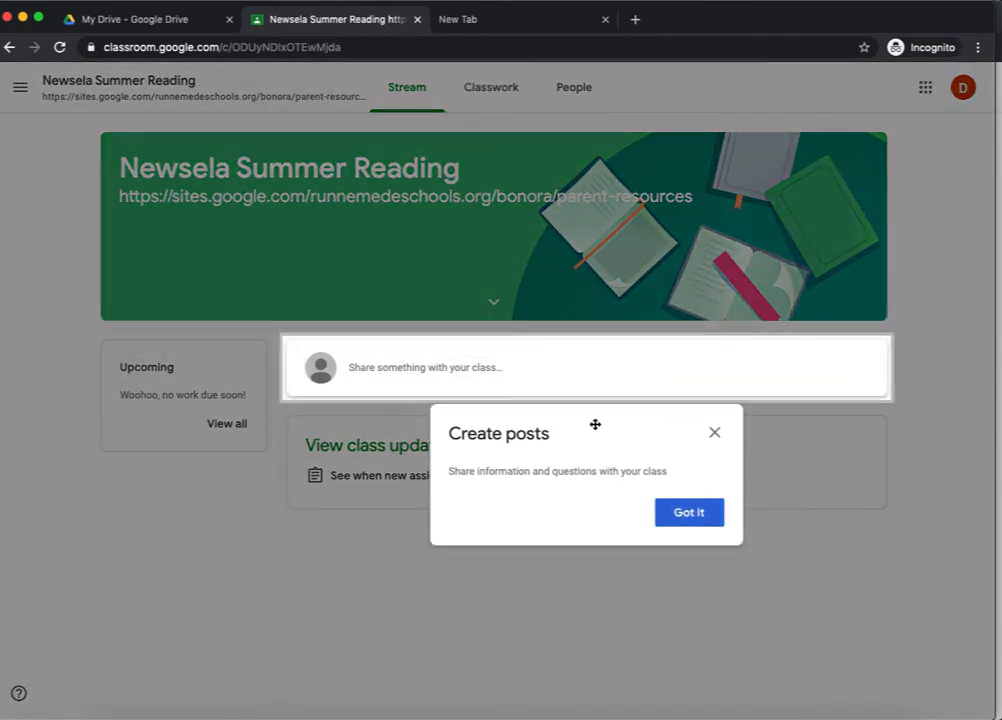
{"action": "mouse_move", "coordinate": [630, 470]}
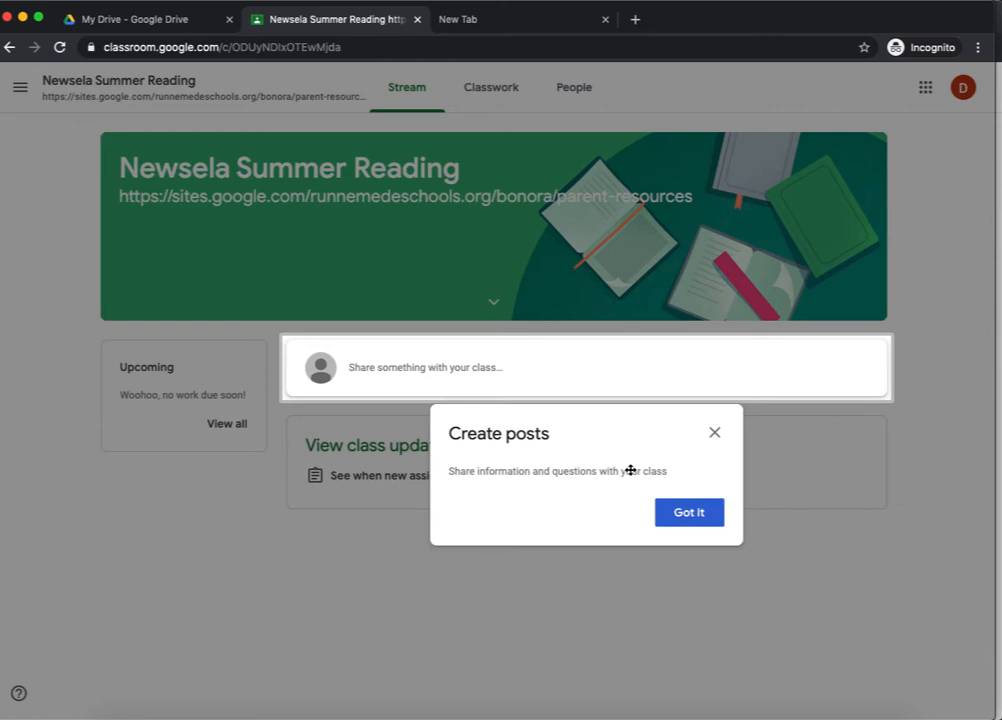
{"action": "mouse_move", "coordinate": [701, 467]}
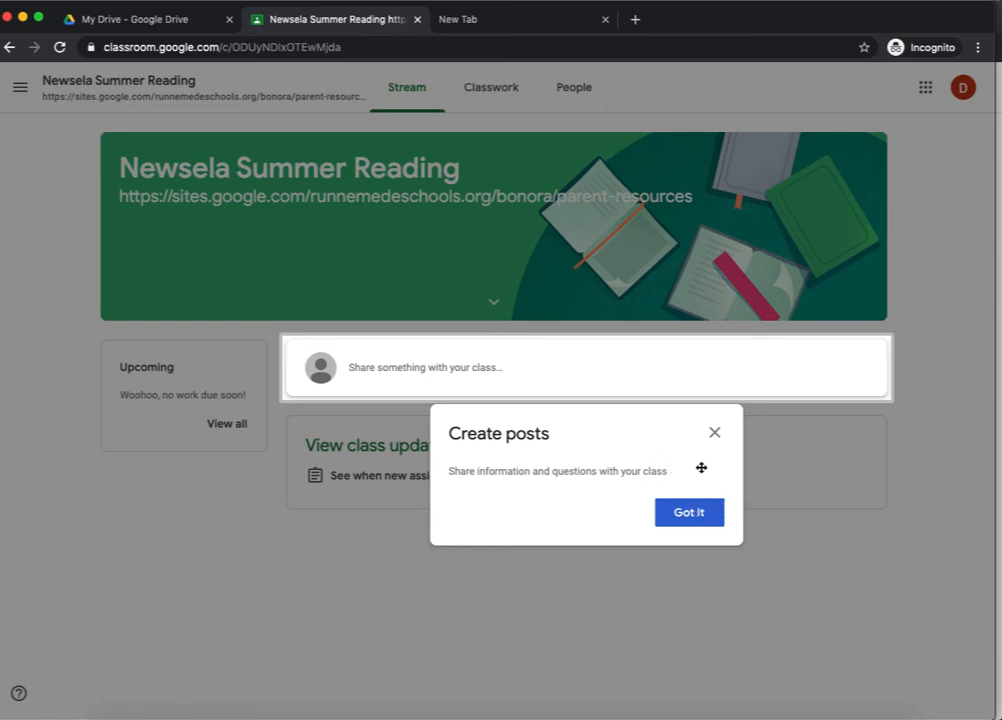
{"action": "left_click", "coordinate": [689, 512]}
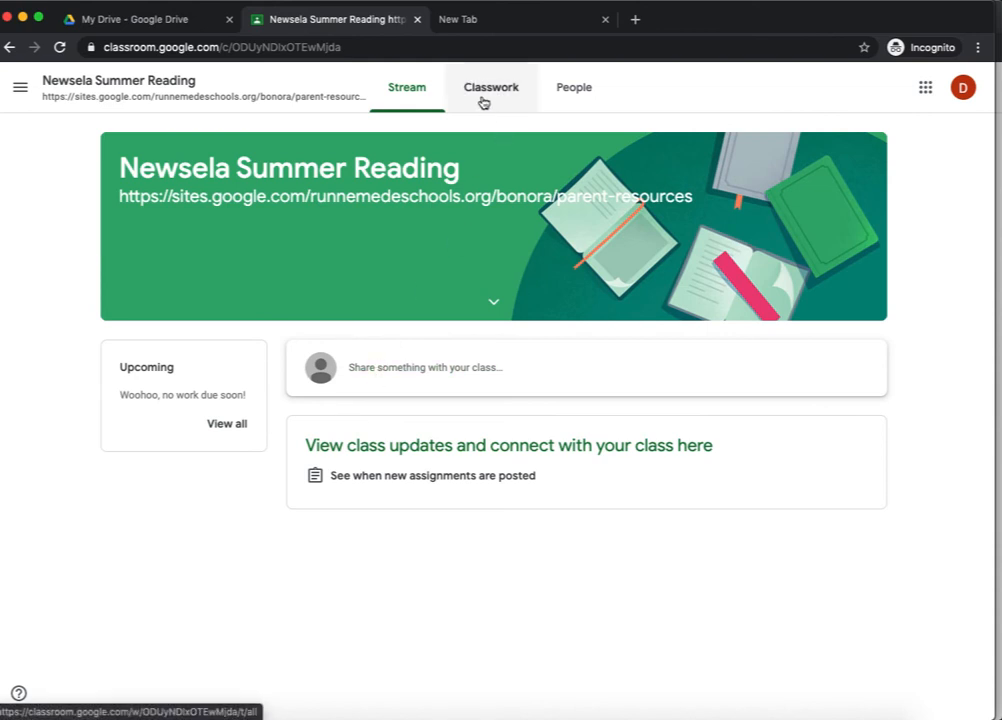
{"action": "mouse_move", "coordinate": [289, 436]}
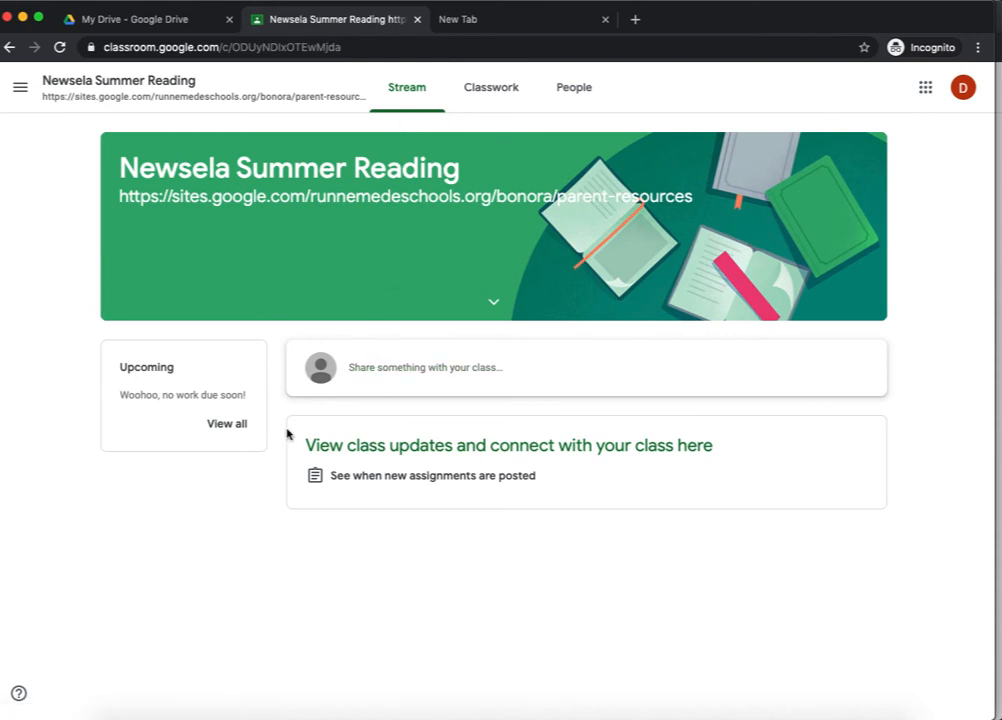
{"action": "mouse_move", "coordinate": [315, 405]}
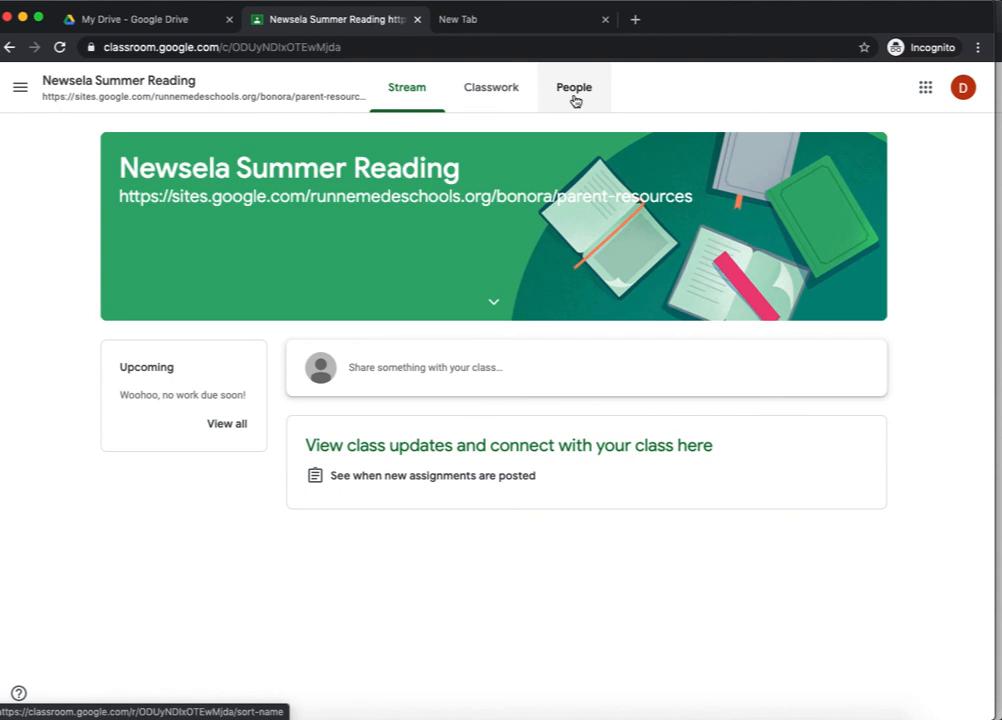
{"action": "mouse_move", "coordinate": [574, 87]}
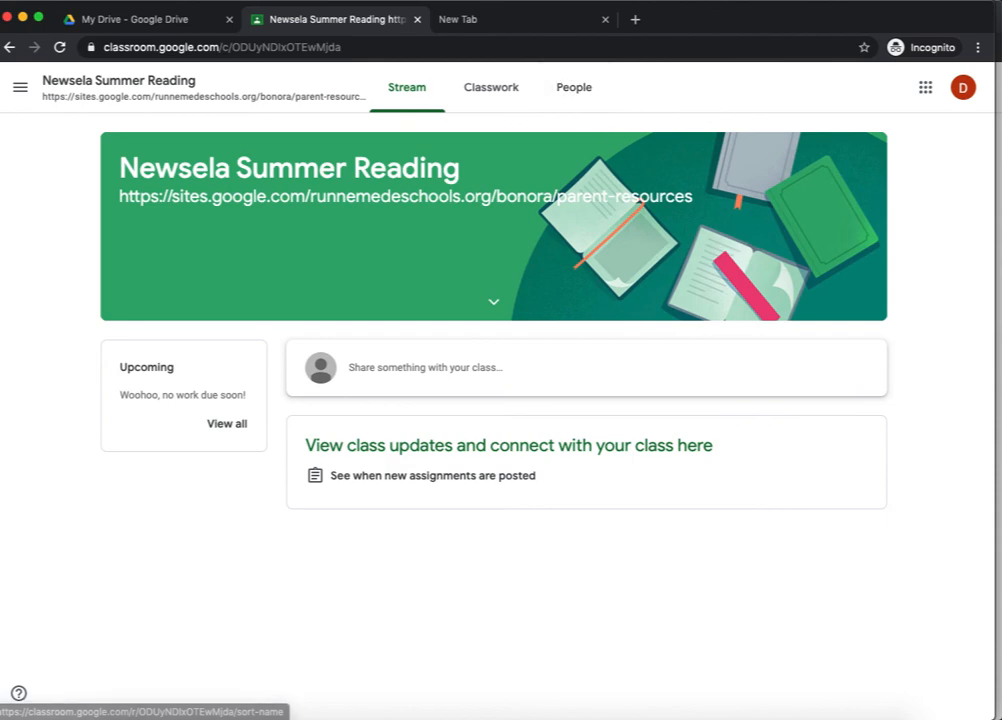